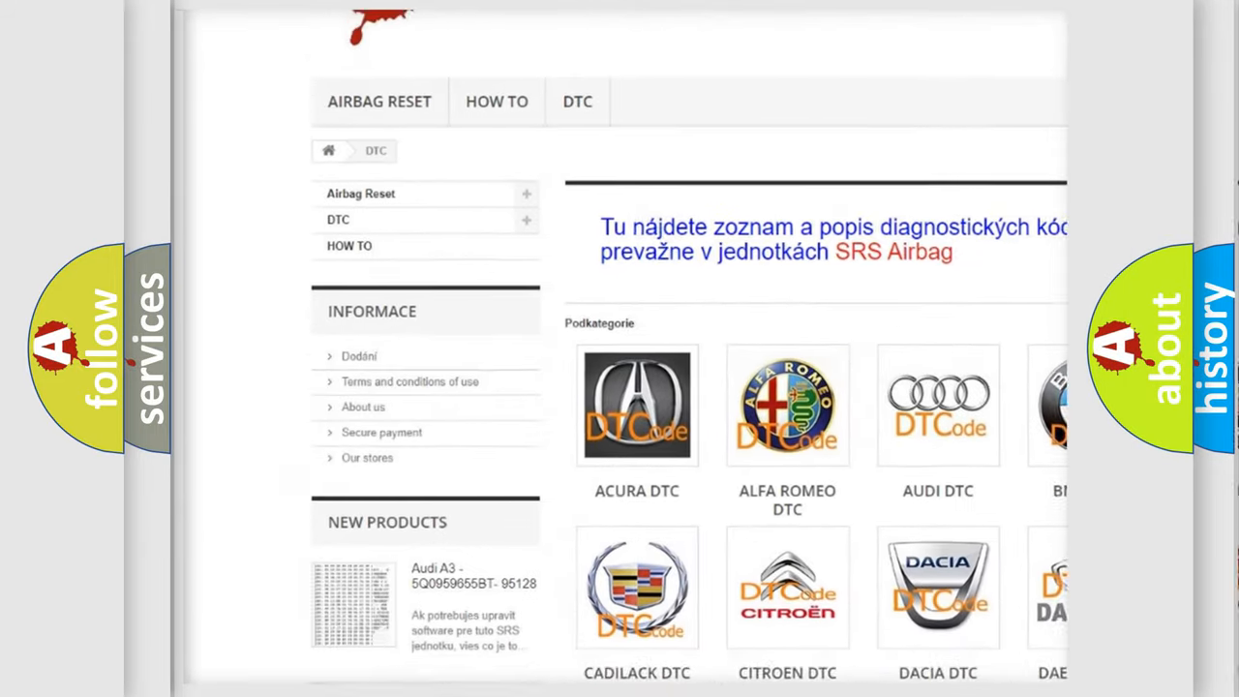
pyautogui.scroll(-3)
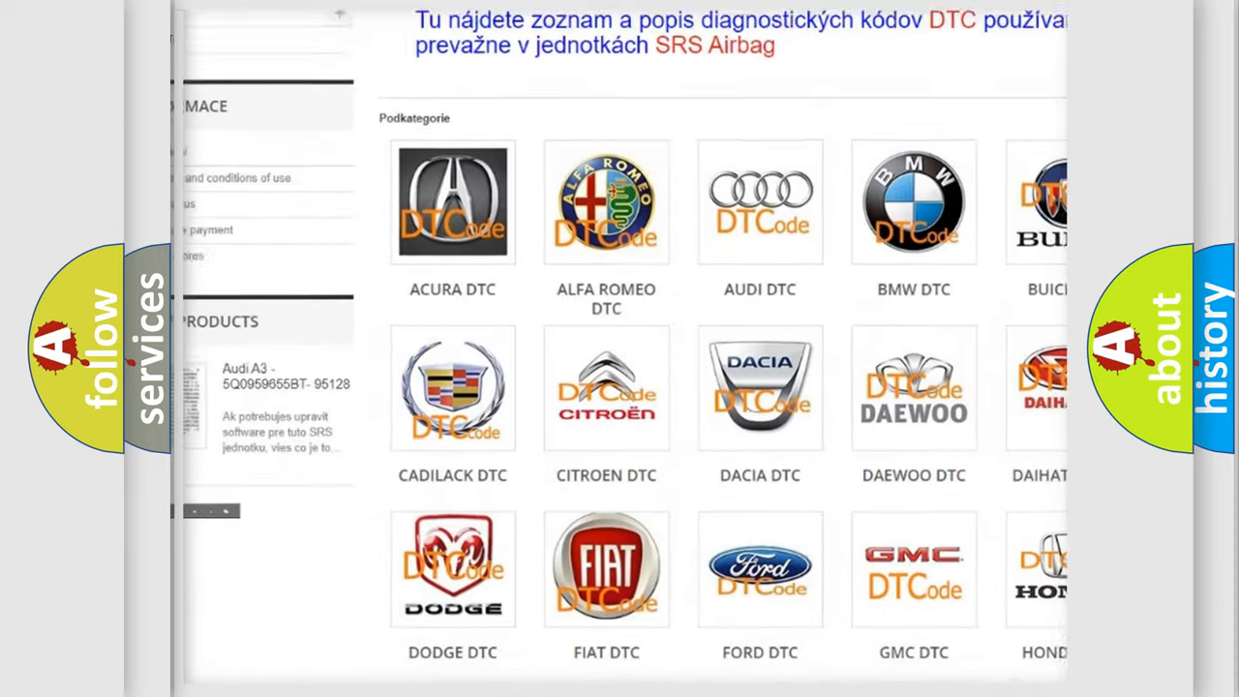
pyautogui.scroll(-3)
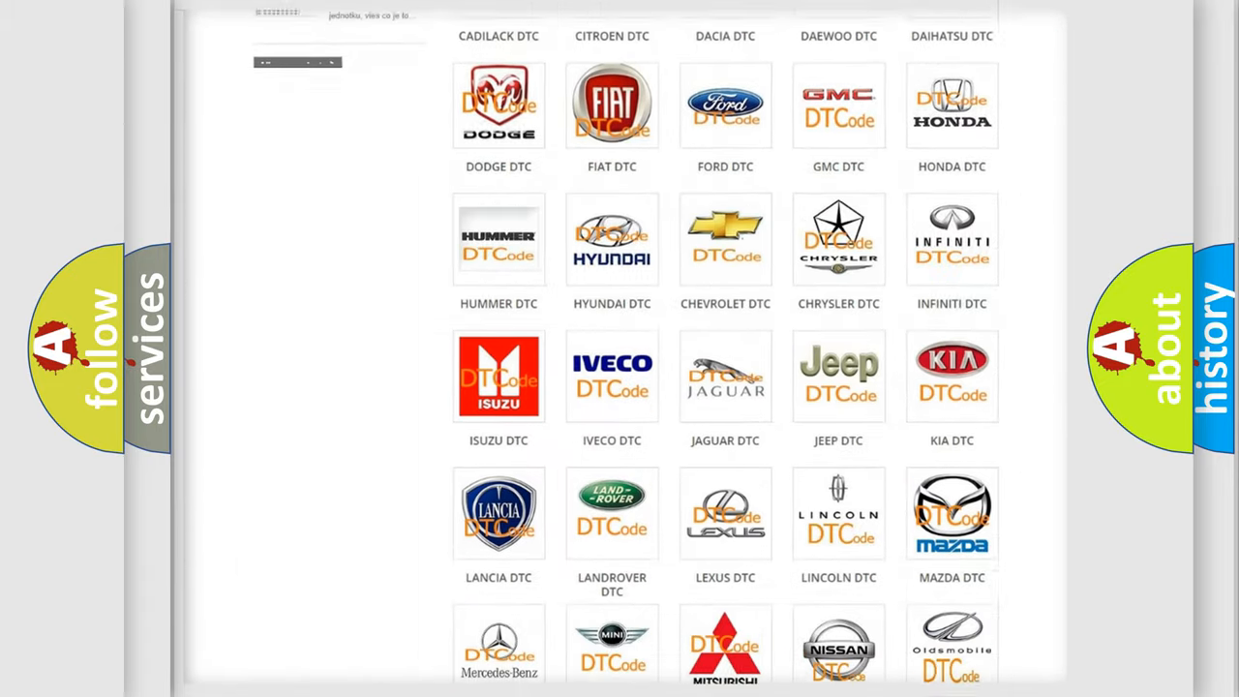
pyautogui.scroll(-3)
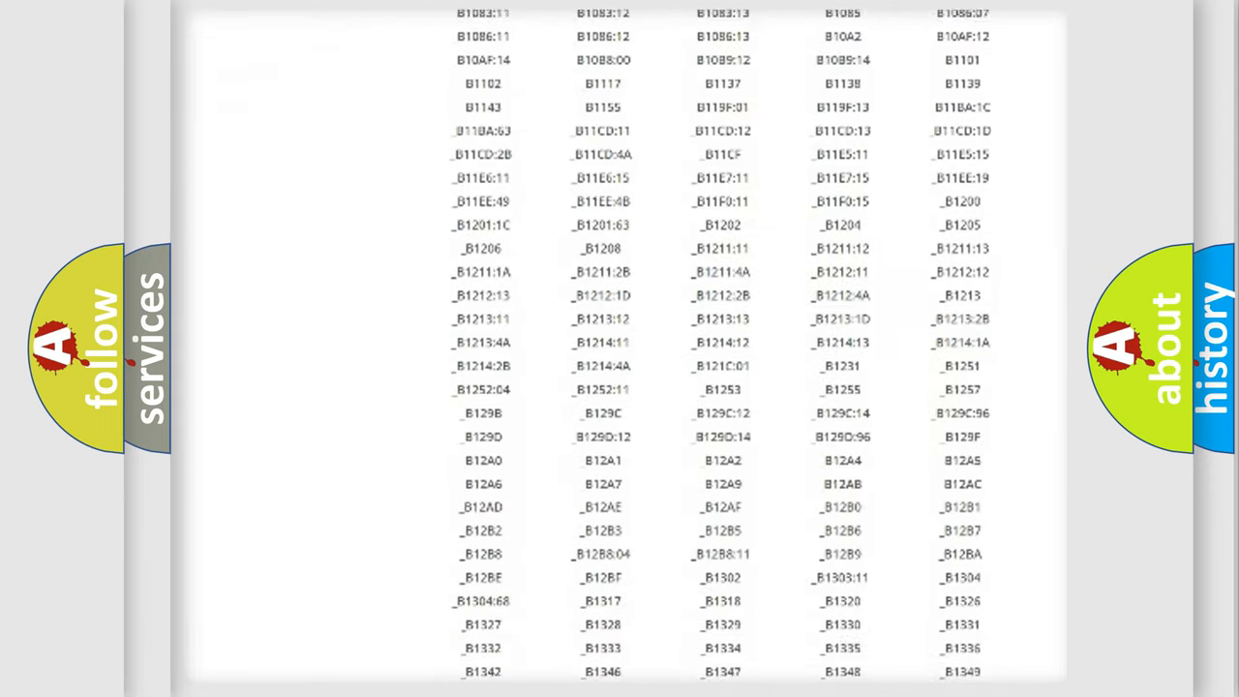
pyautogui.scroll(-3)
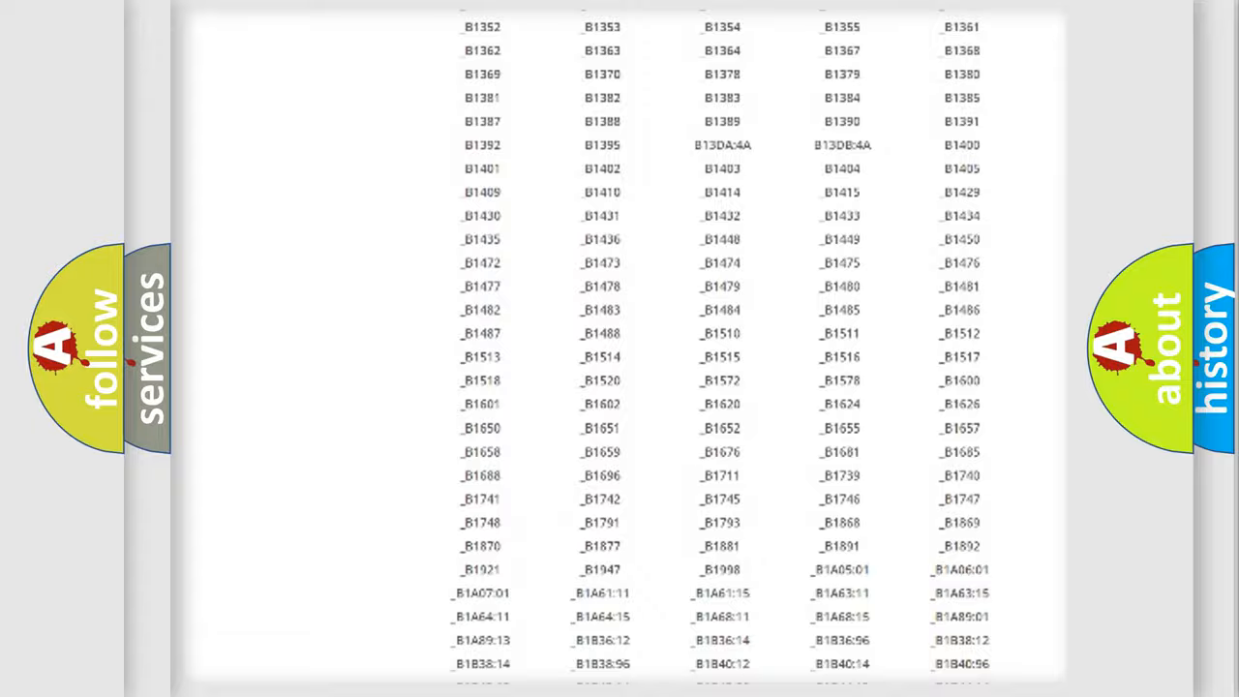